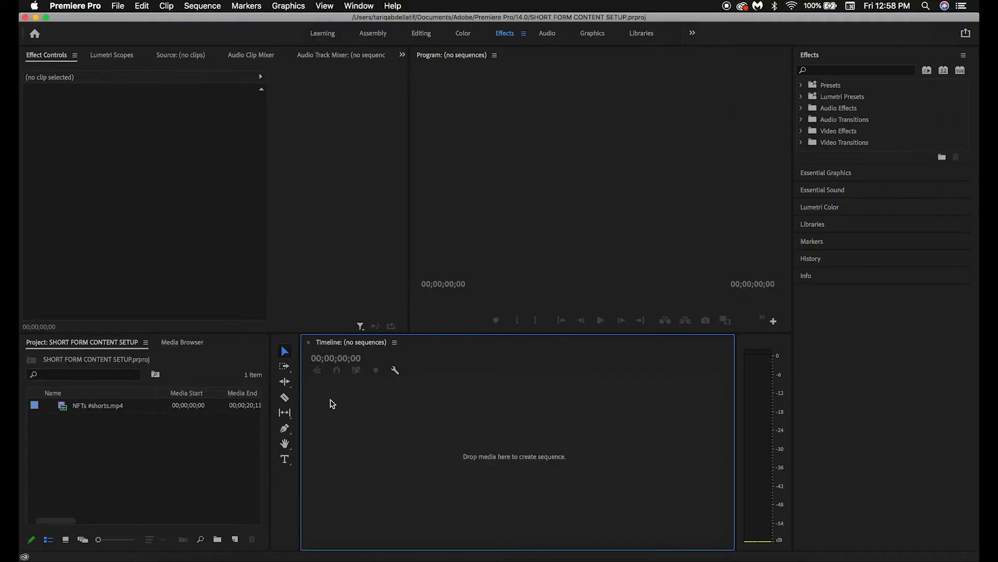
pyautogui.moveTo(254, 506)
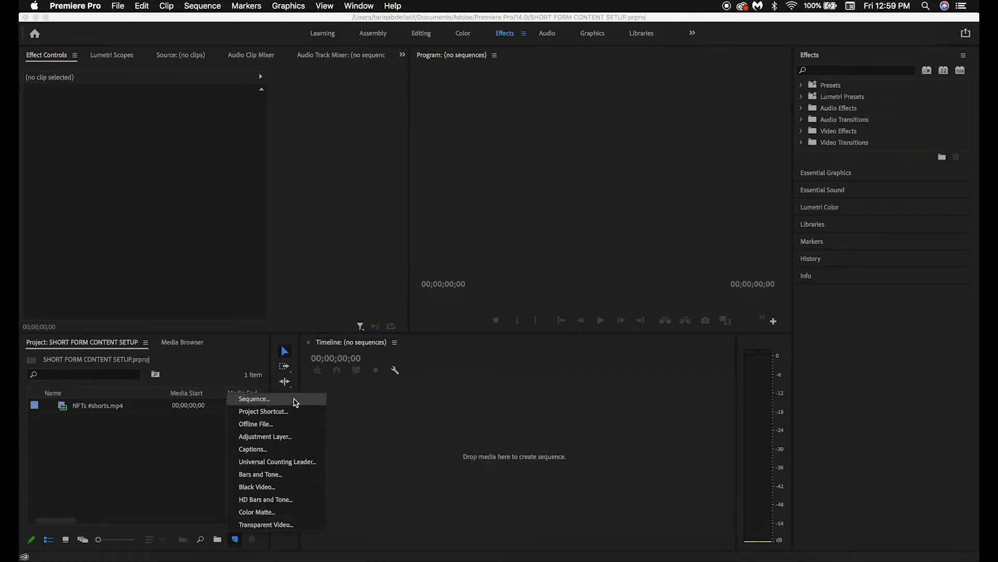
# Start a new sequence with a vertical 1080 by 1920 frame at 23.976 fps
pyautogui.click(254, 399)
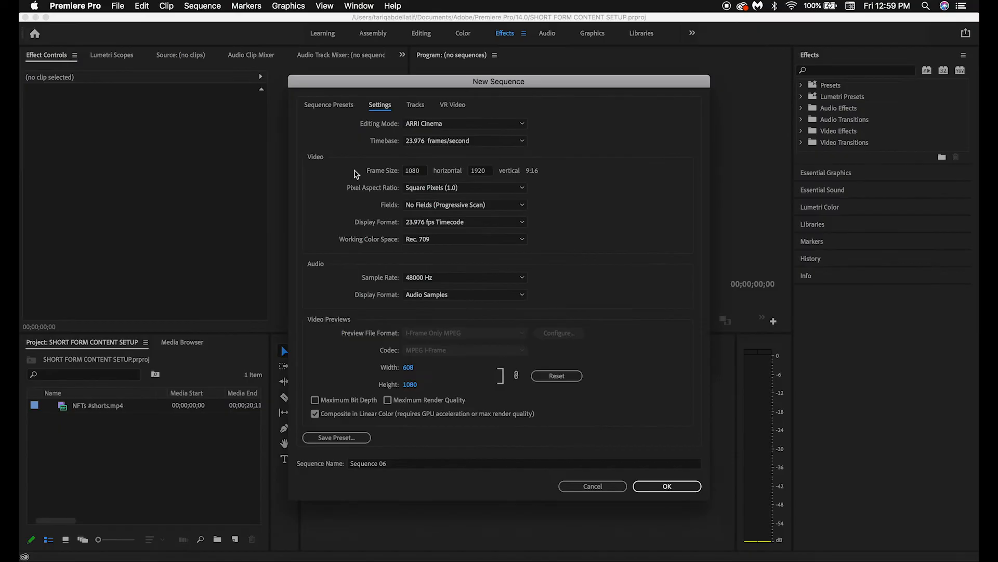
# Save the settings as a preset named 'Like &' and create the vertical Sequence 06
pyautogui.click(336, 437)
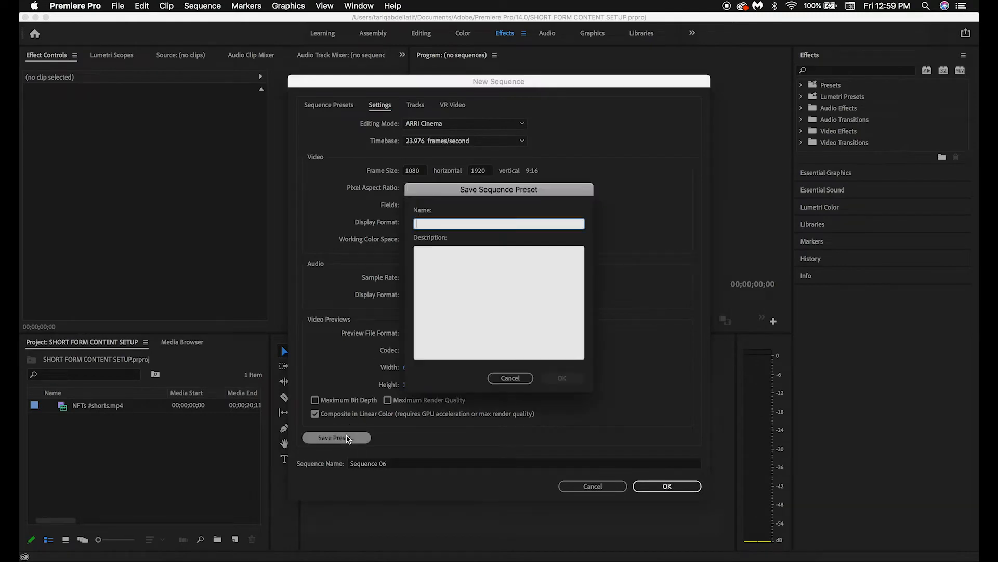
pyautogui.write('Like &')
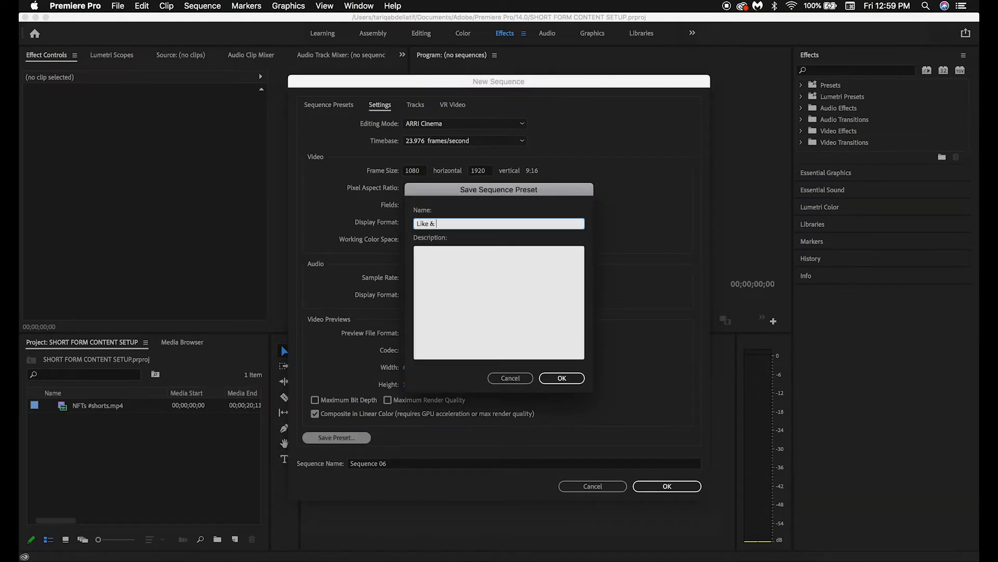
pyautogui.click(510, 377)
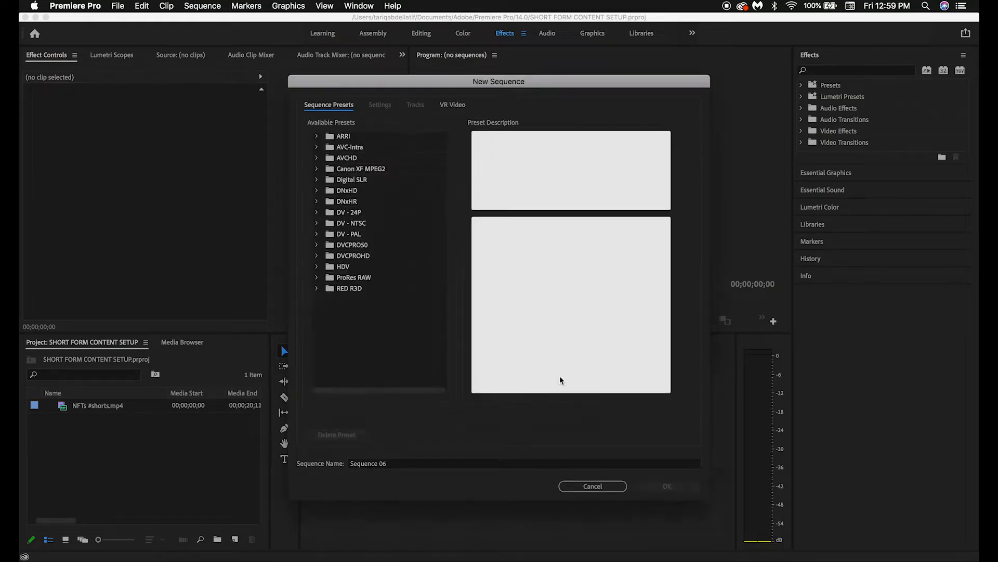
pyautogui.click(668, 486)
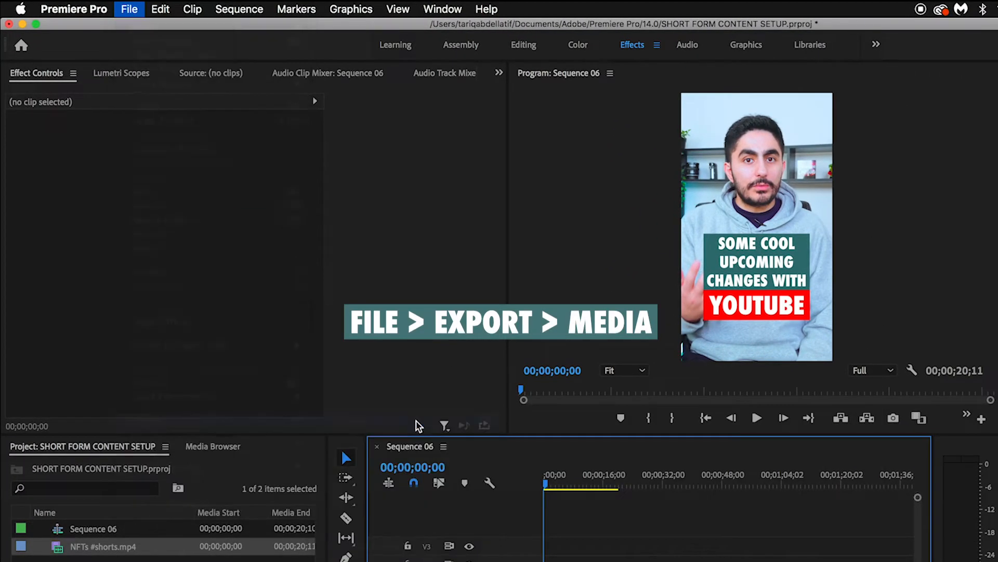
# Export Sequence 06 as H.264 media, naming the output file 'Like & Subscribe.mp4'
pyautogui.click(129, 9)
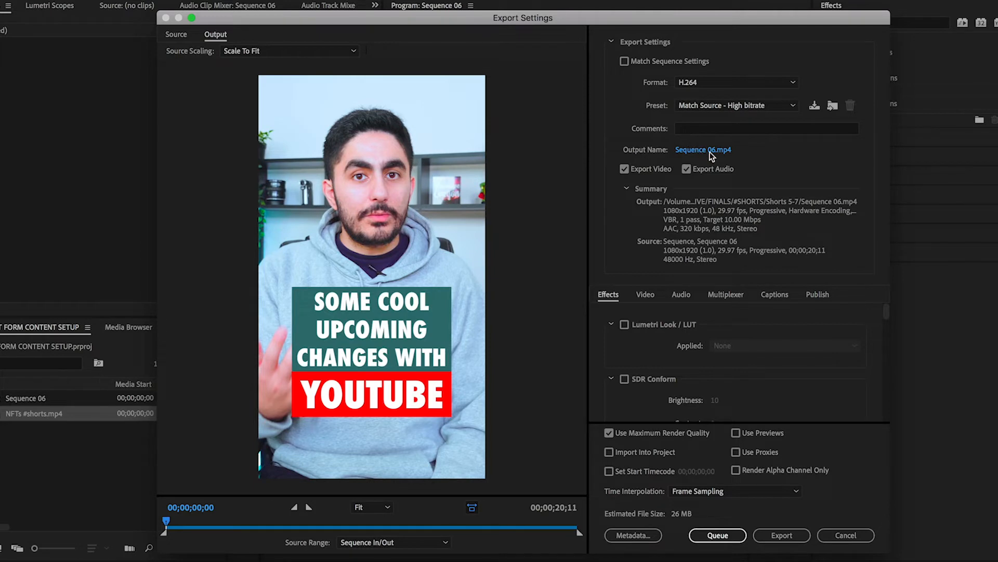
pyautogui.click(703, 149)
pyautogui.write('Like & Subscribe')
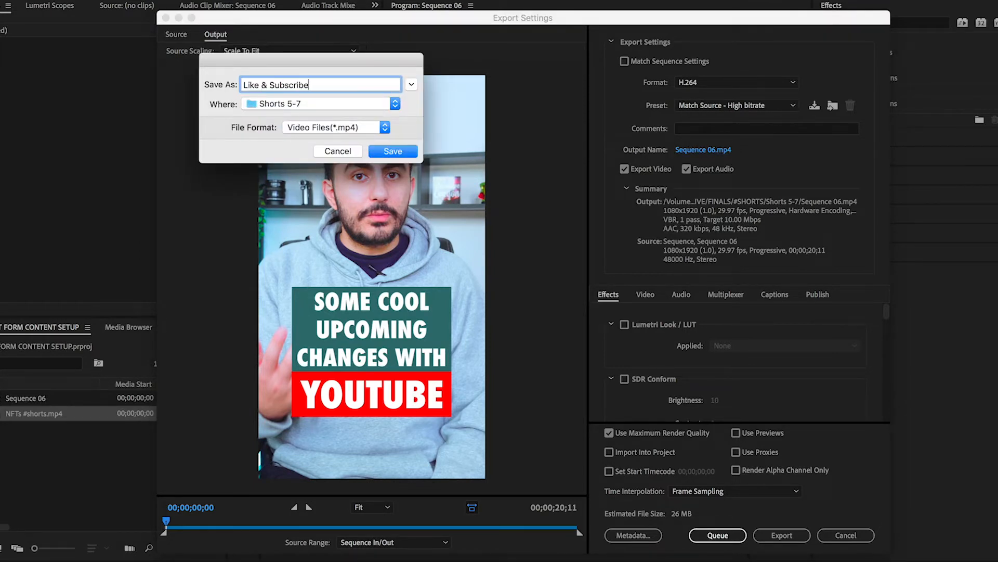
pyautogui.click(392, 151)
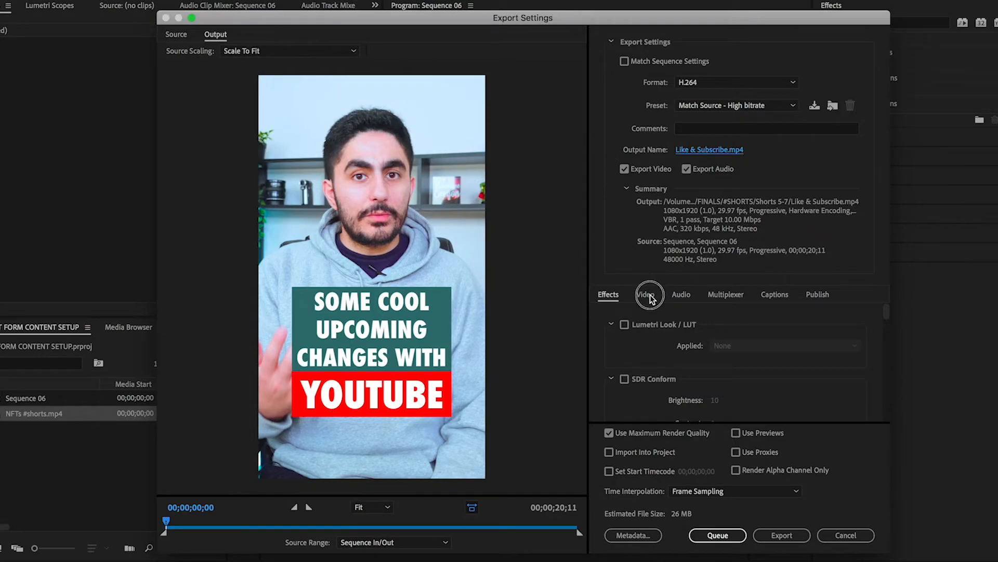
# Set export video to 23.976 fps, VBR 2-pass at 8 Mbps target and maximum, maximum render quality
pyautogui.click(646, 293)
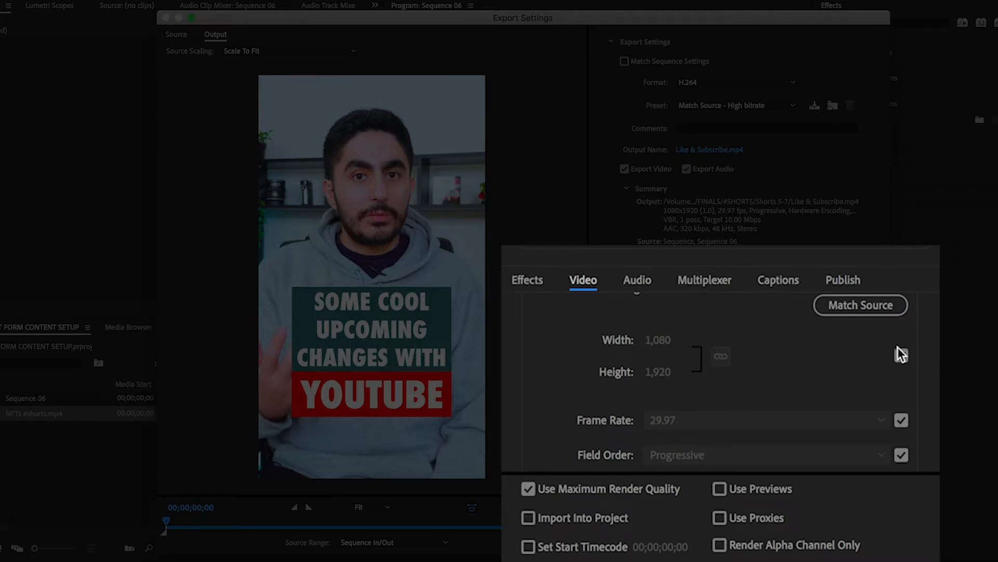
pyautogui.click(900, 356)
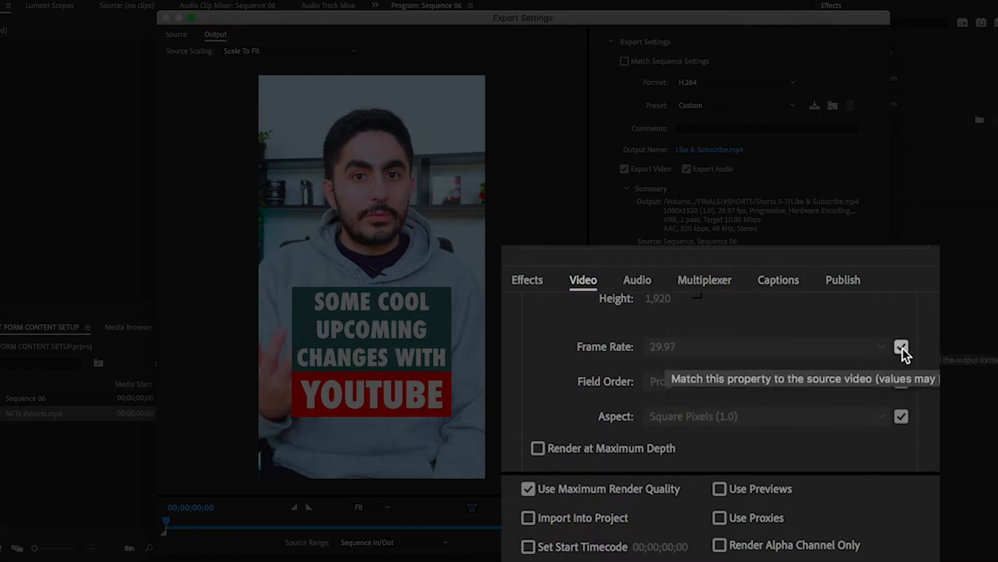
pyautogui.click(900, 346)
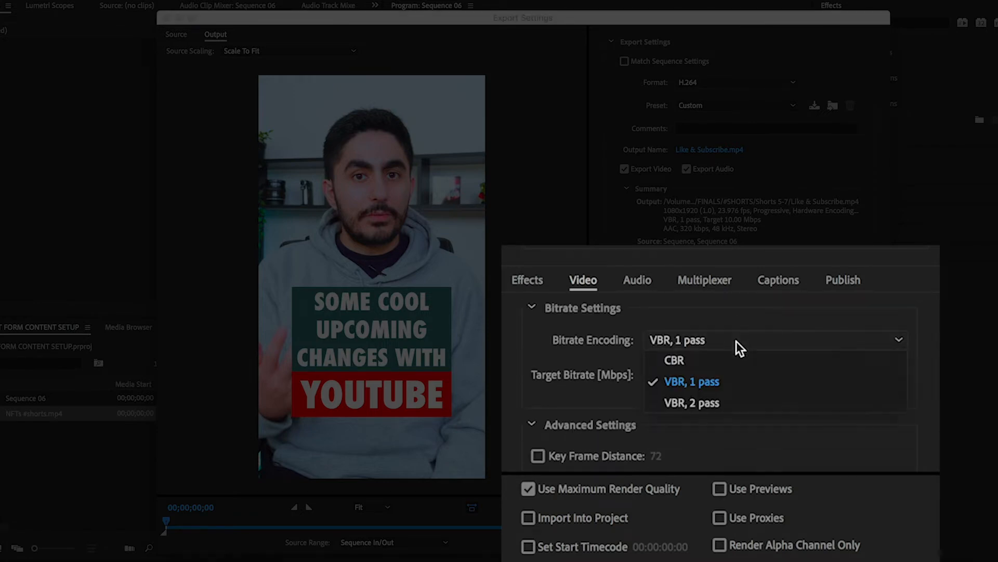
pyautogui.click(692, 403)
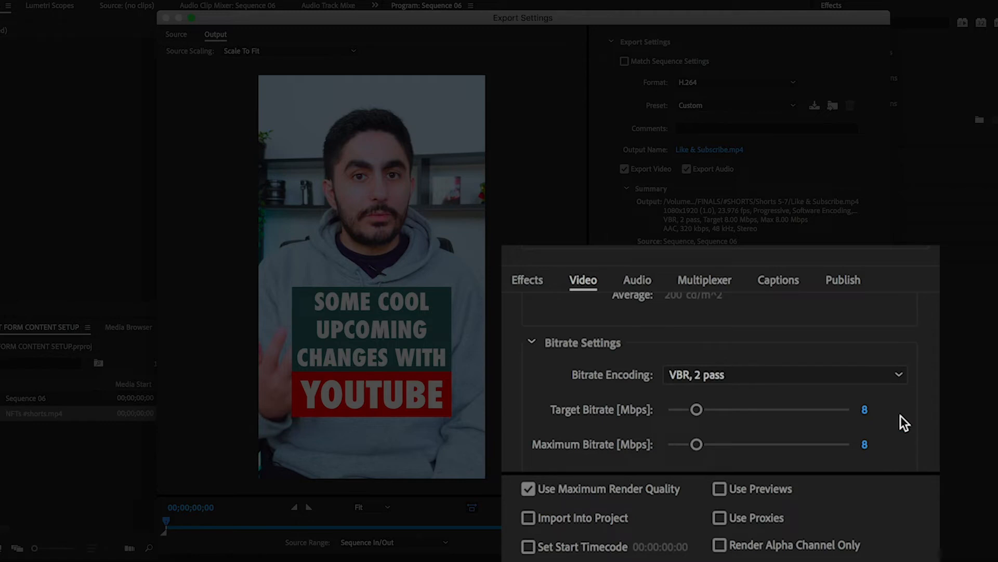
pyautogui.moveTo(528, 489)
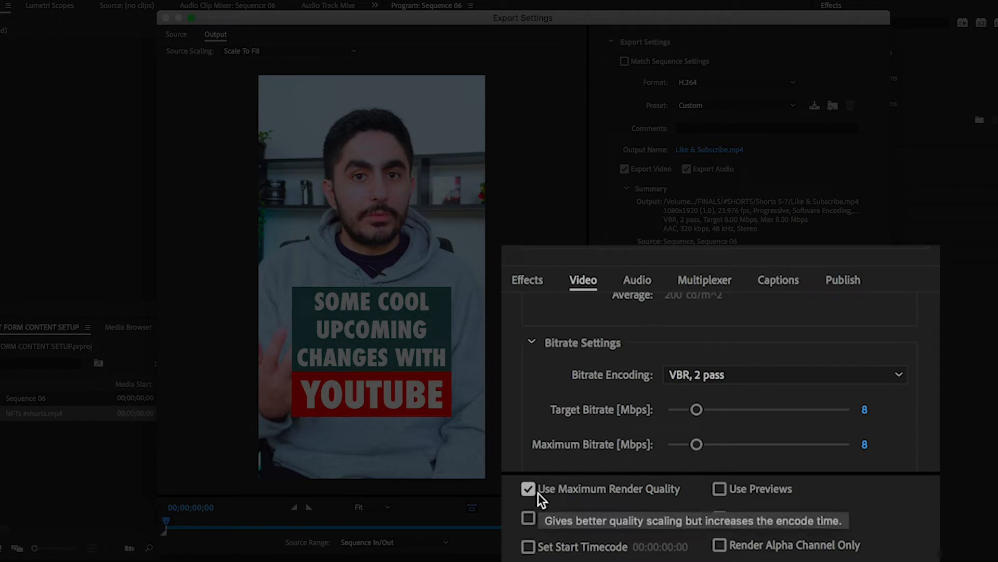
pyautogui.moveTo(515, 444)
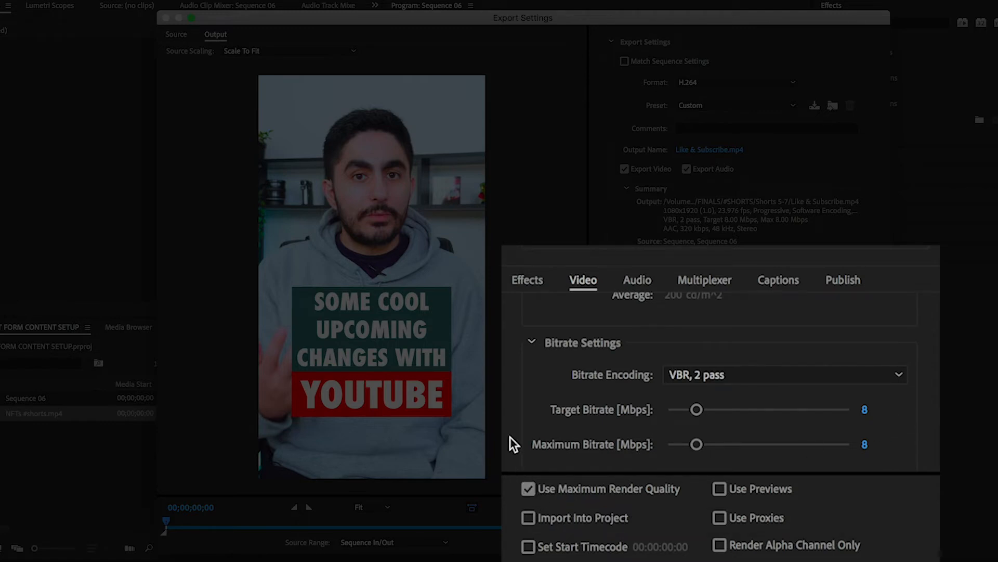
# Review the export audio settings: AAC, 48000 Hz stereo, high quality, 320 kbps
pyautogui.click(636, 280)
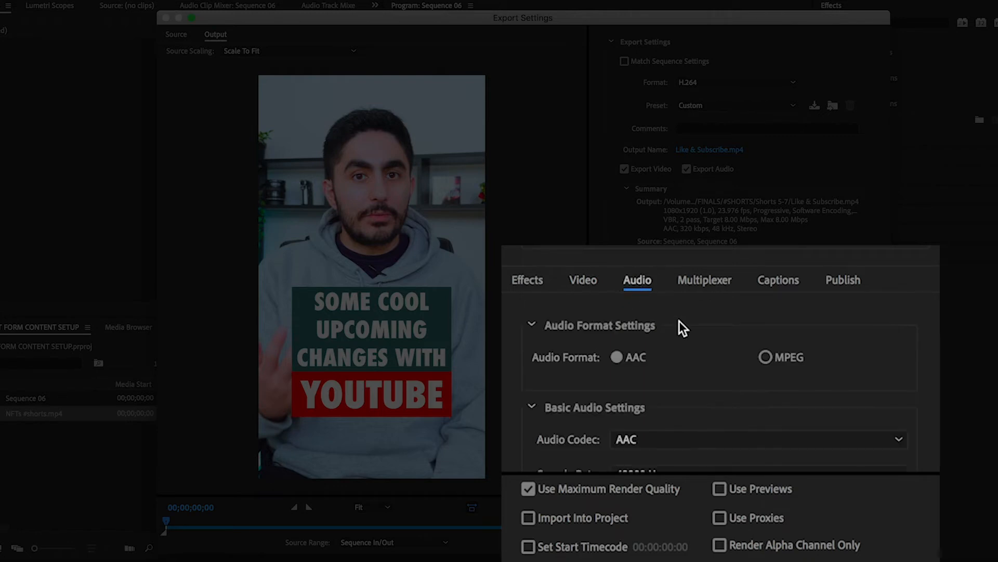
pyautogui.scroll(-3)
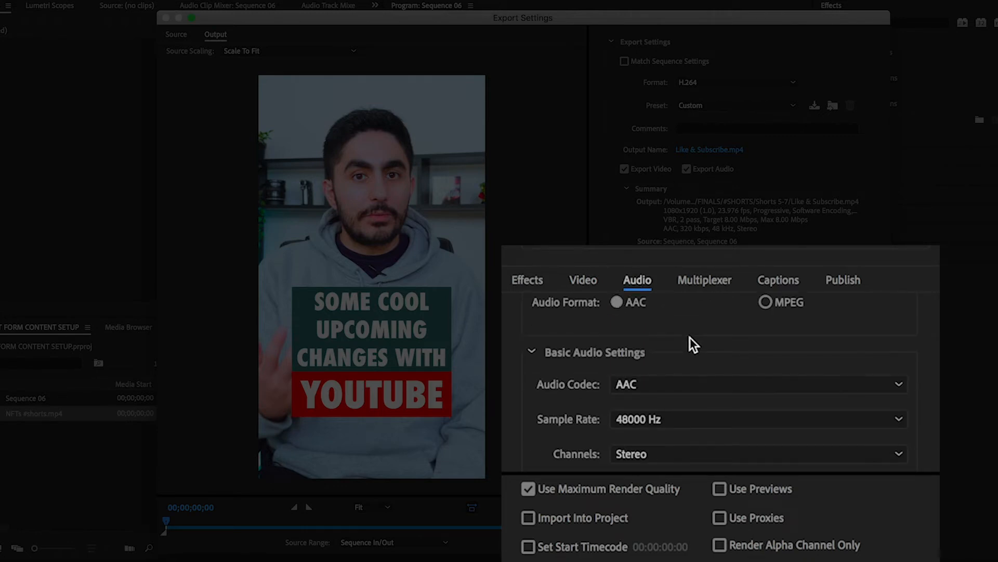
pyautogui.scroll(-3)
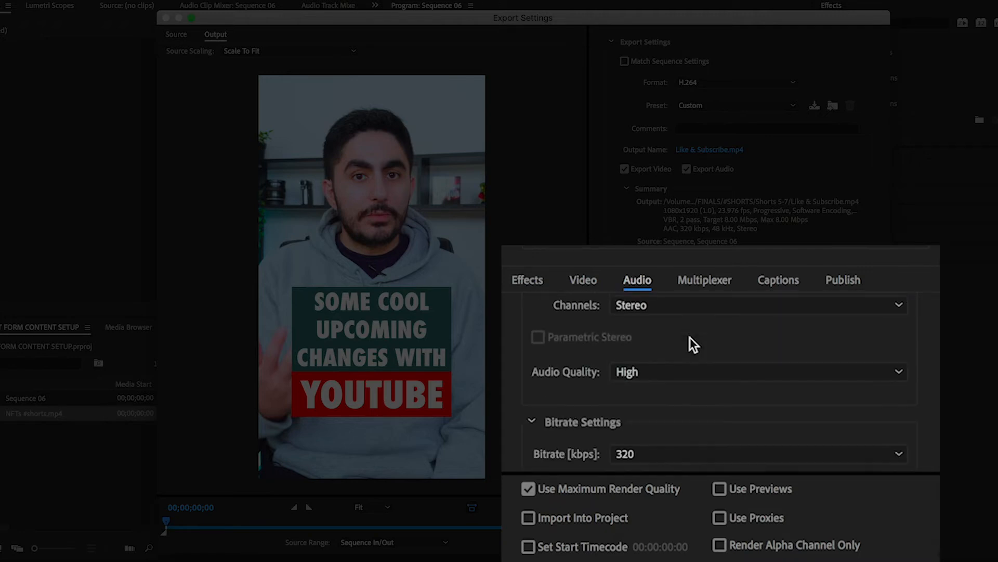
pyautogui.scroll(-3)
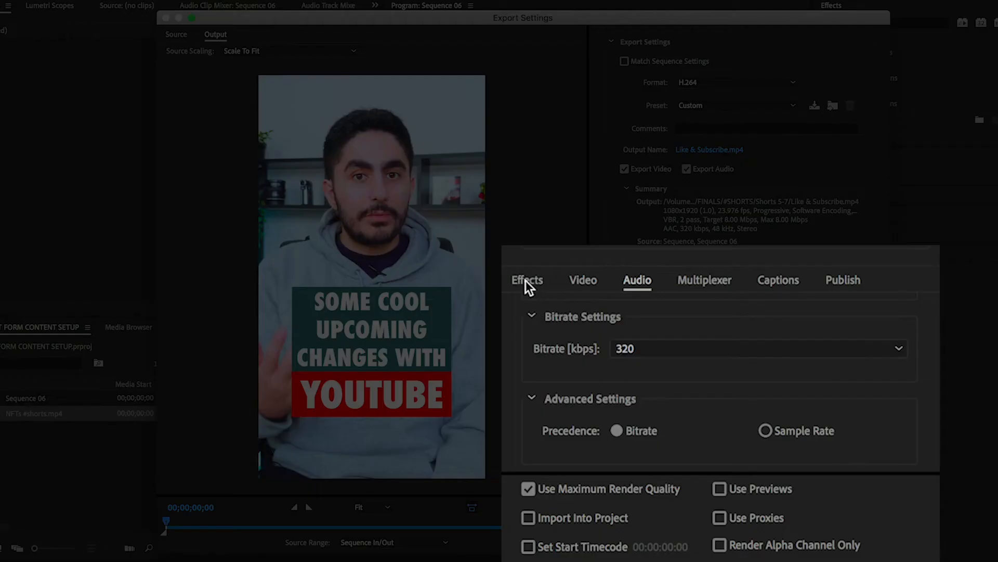
# Enable loudness normalization at ITU BS.1770-3, -14 LUFS, -1 dBTP, and start encoding Sequence 06
pyautogui.click(527, 279)
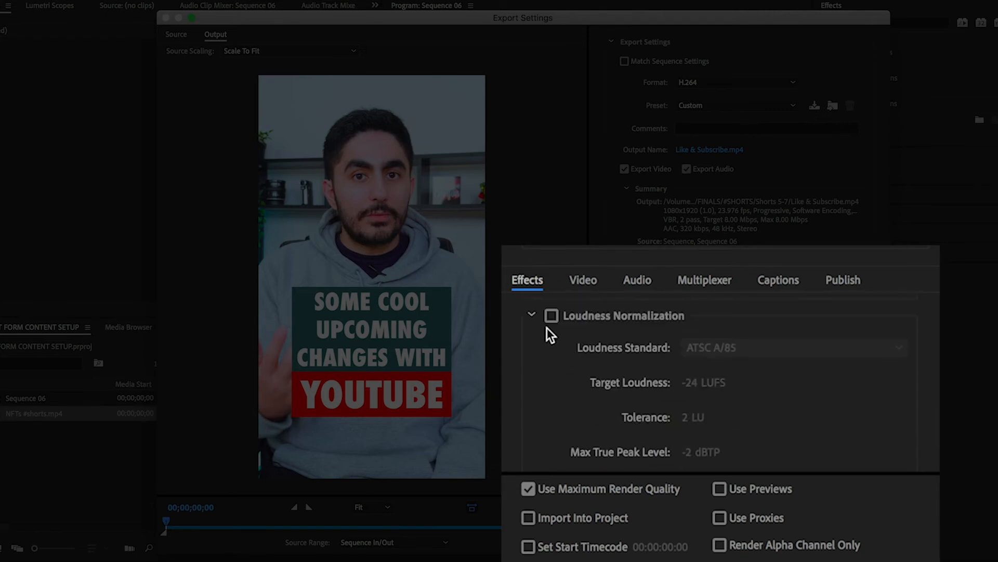
pyautogui.click(552, 315)
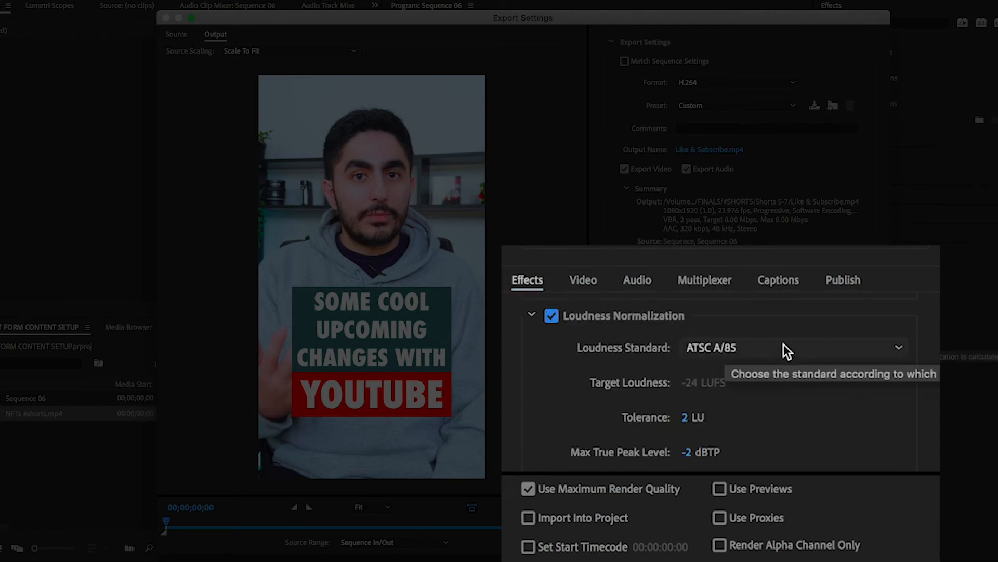
pyautogui.click(792, 347)
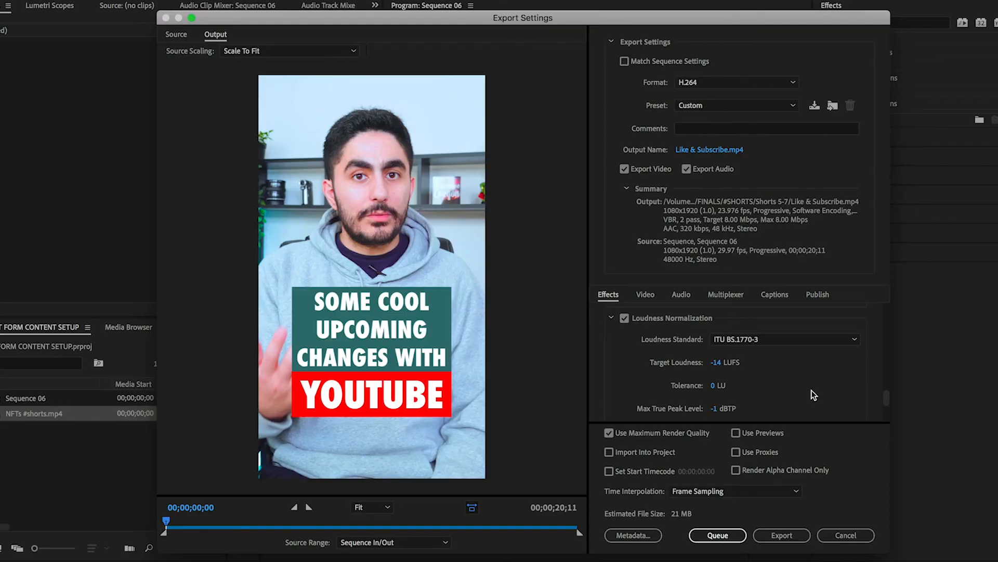
pyautogui.click(781, 534)
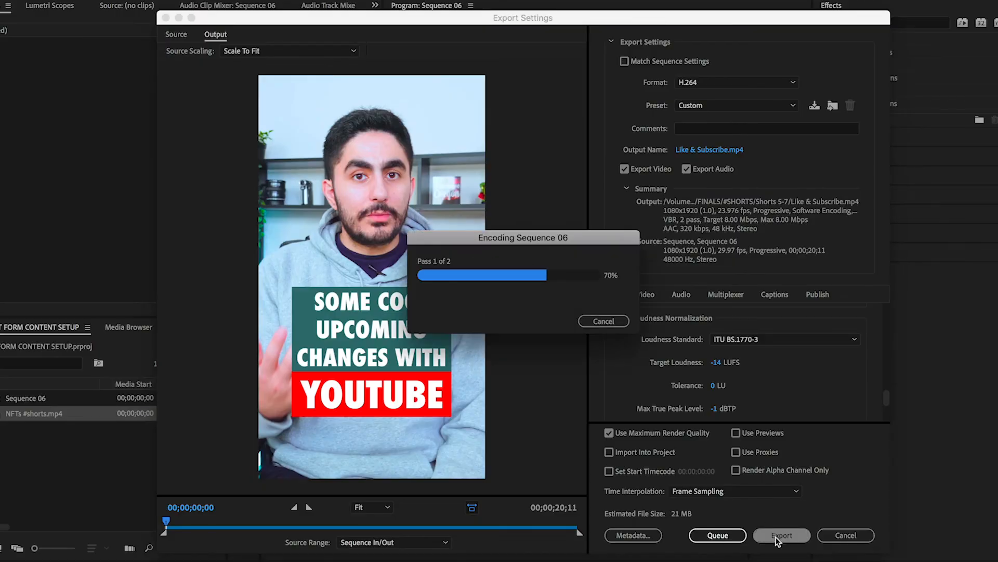